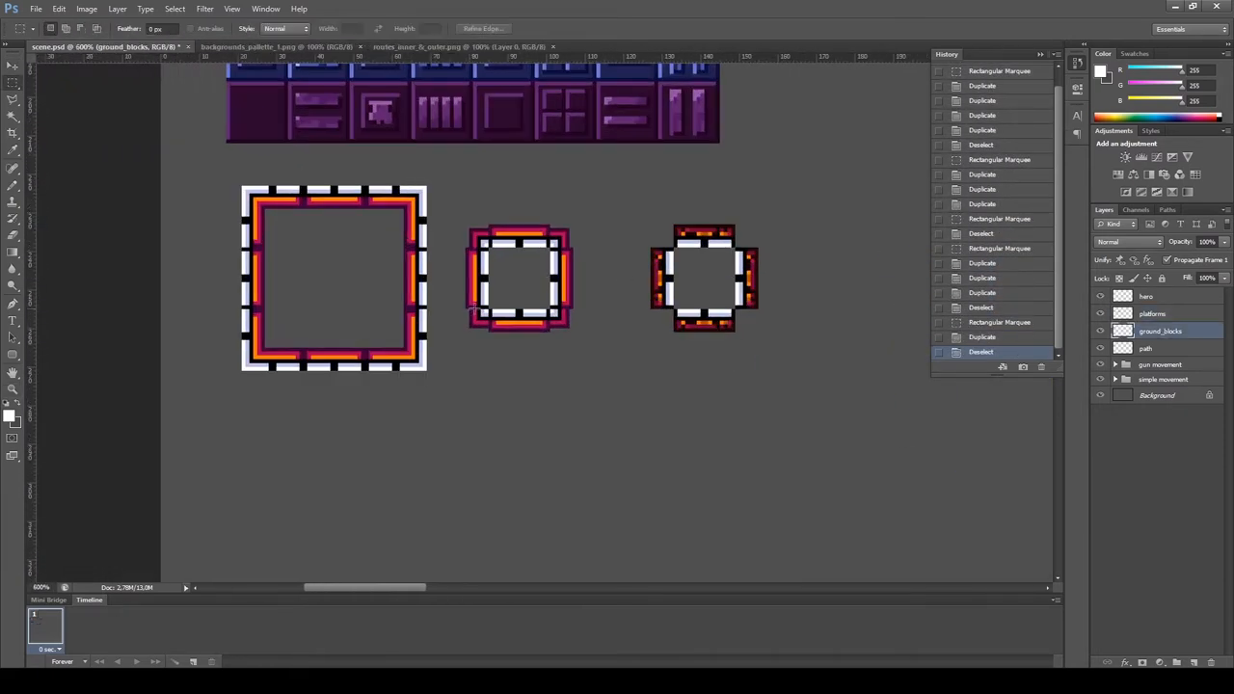
Pencil blocky panel shapes onto a dark navy tile, following the palette reference
drag(487, 304, 549, 333)
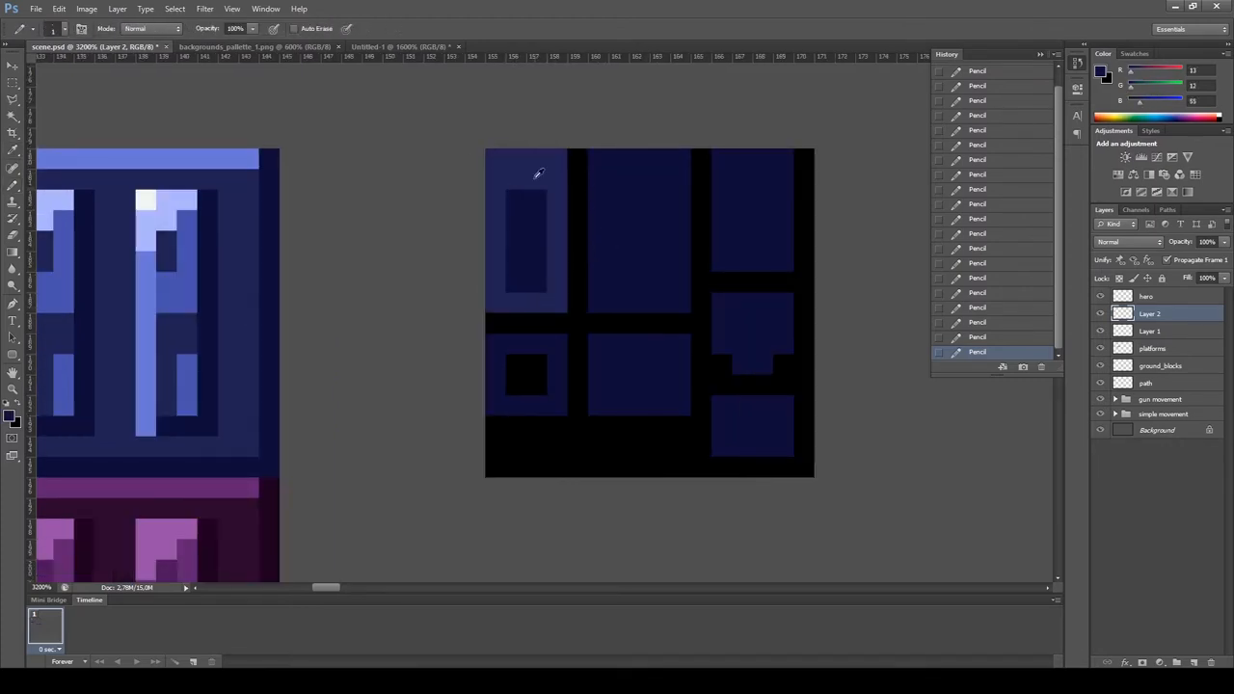
Add navy panel pixels, then copy the small square panel onto the second tile
click(763, 252)
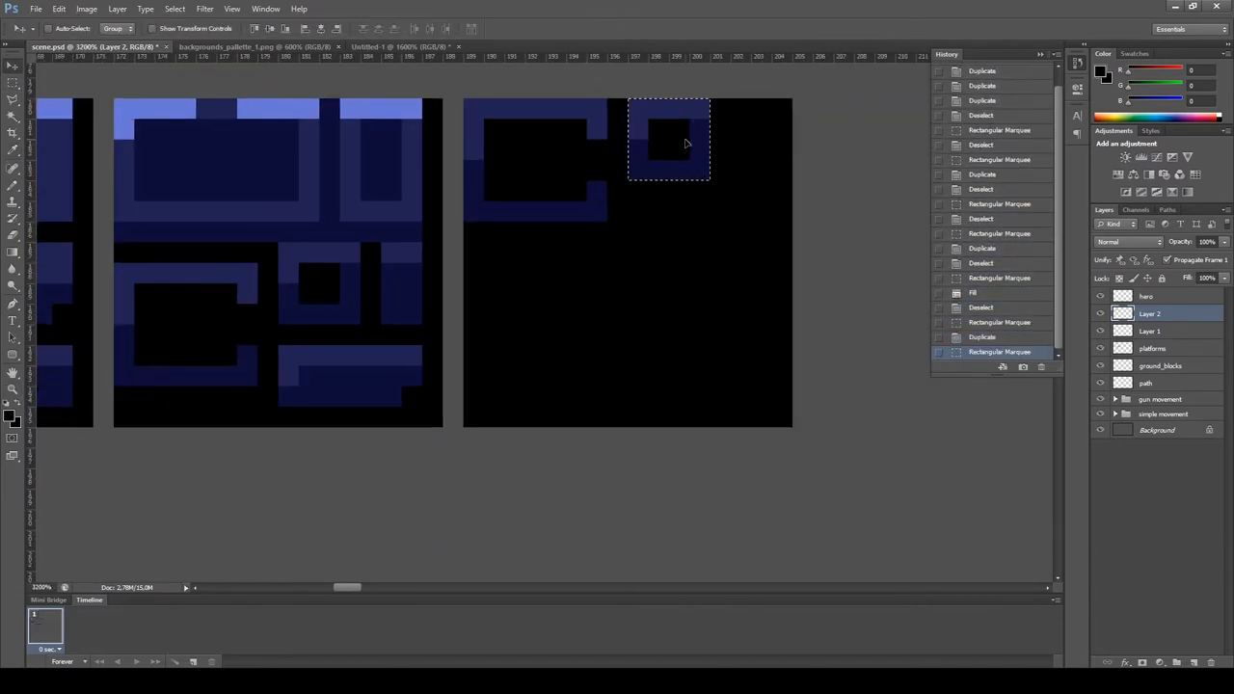
drag(668, 140, 751, 206)
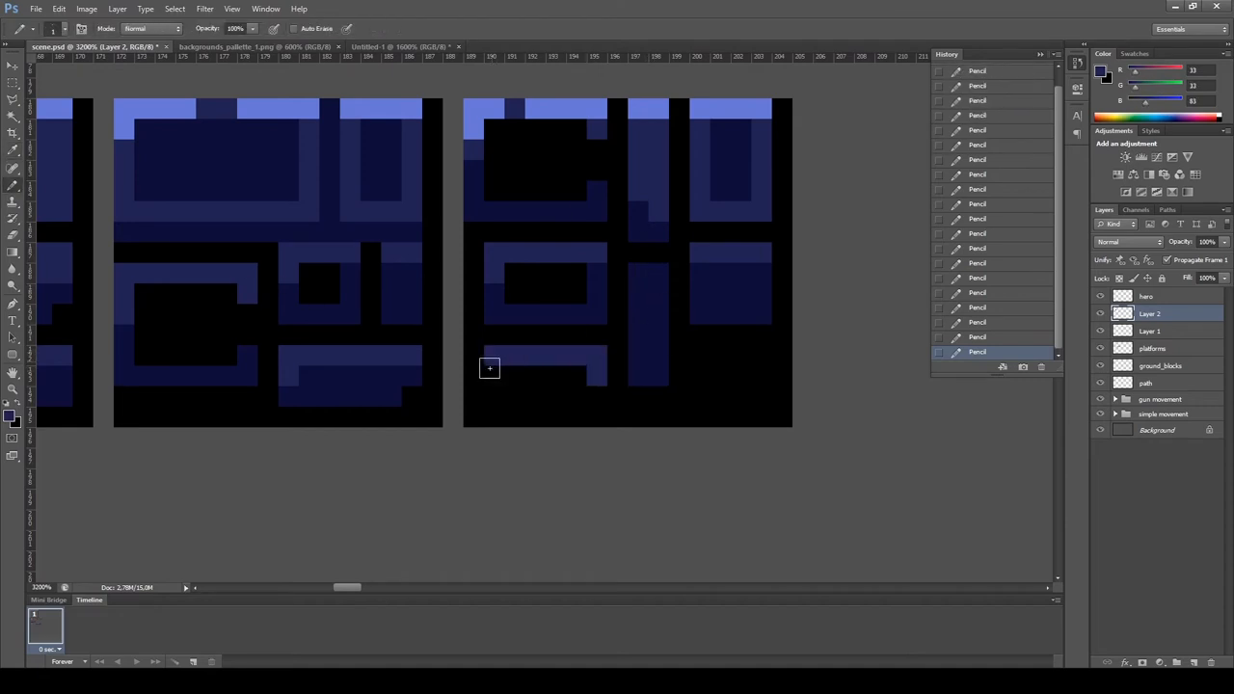
drag(692, 307, 771, 383)
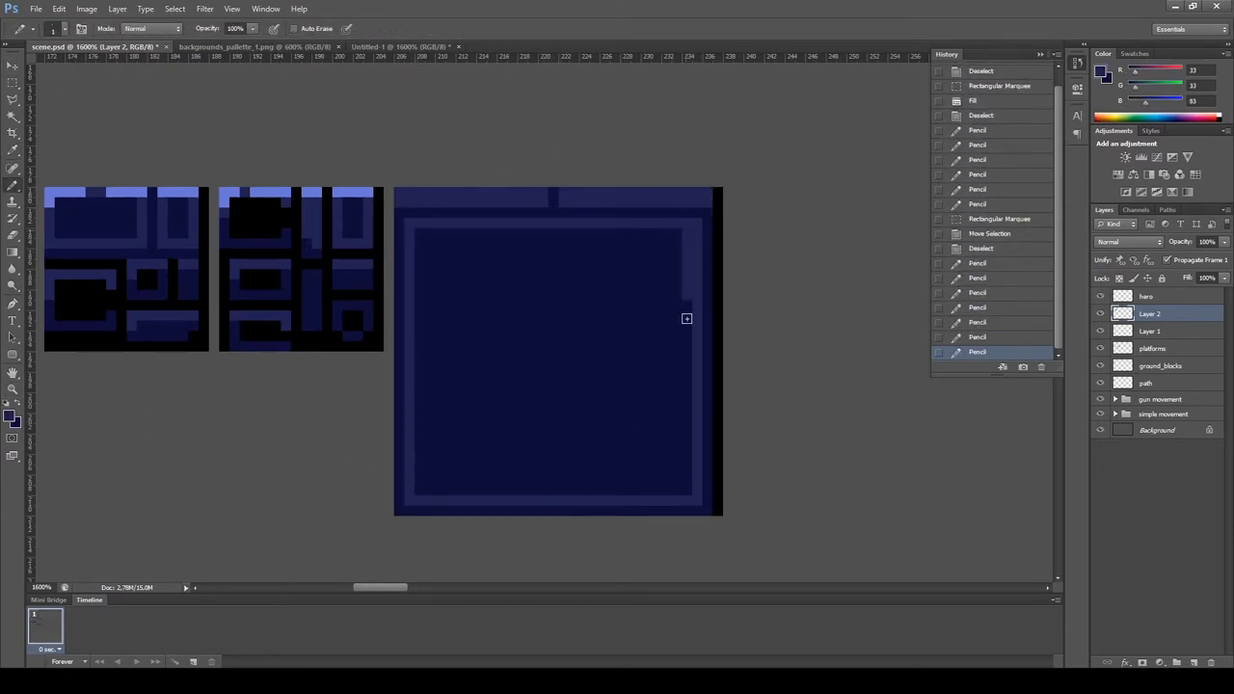
Draw the large tile's black inner outline and checkered shading under the window's top edge
drag(686, 319, 591, 265)
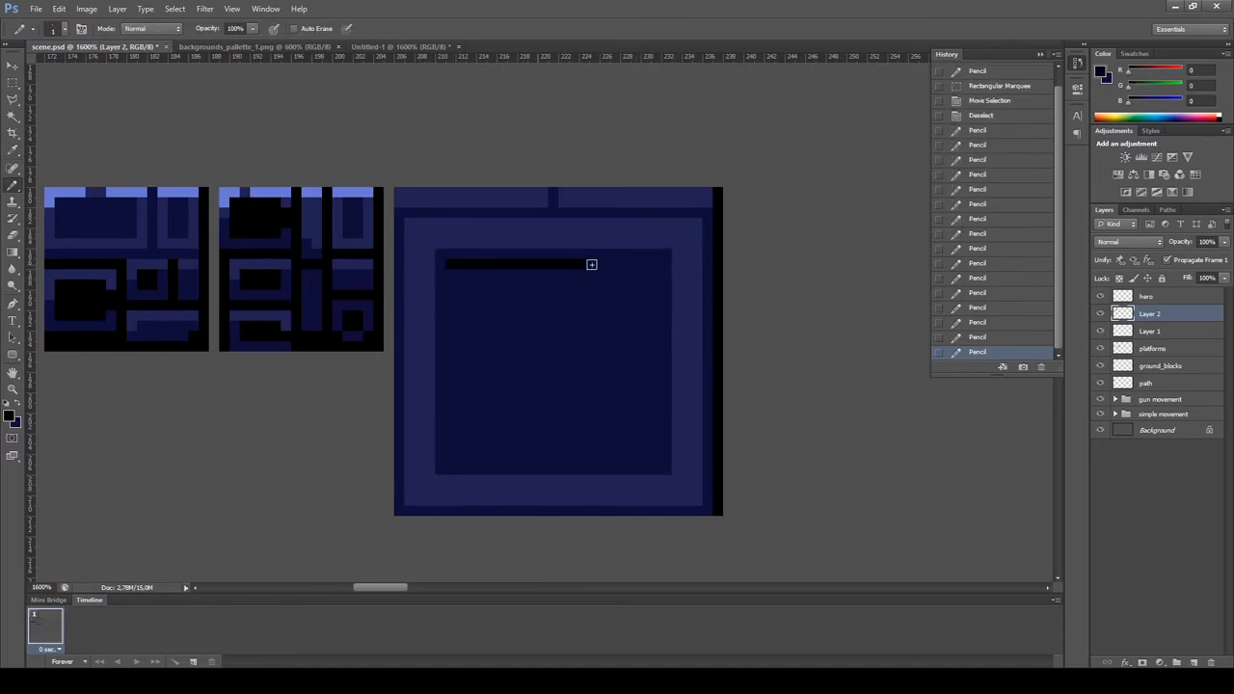
drag(592, 264, 652, 300)
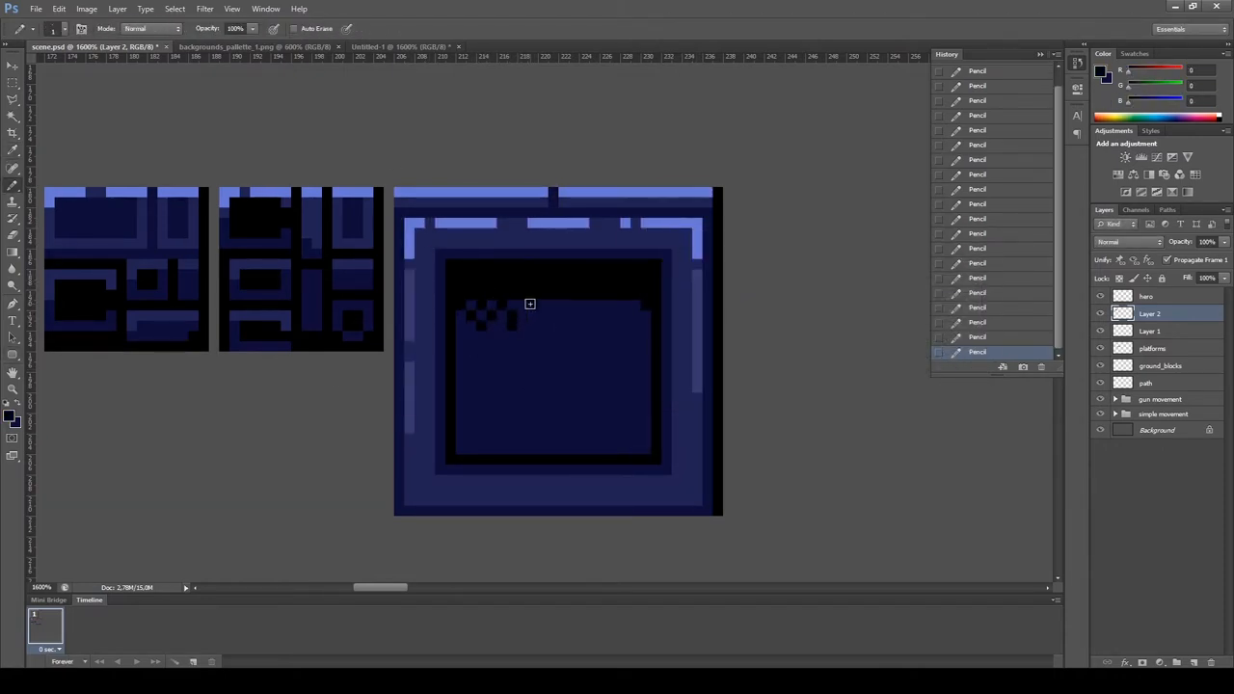
drag(531, 305, 640, 348)
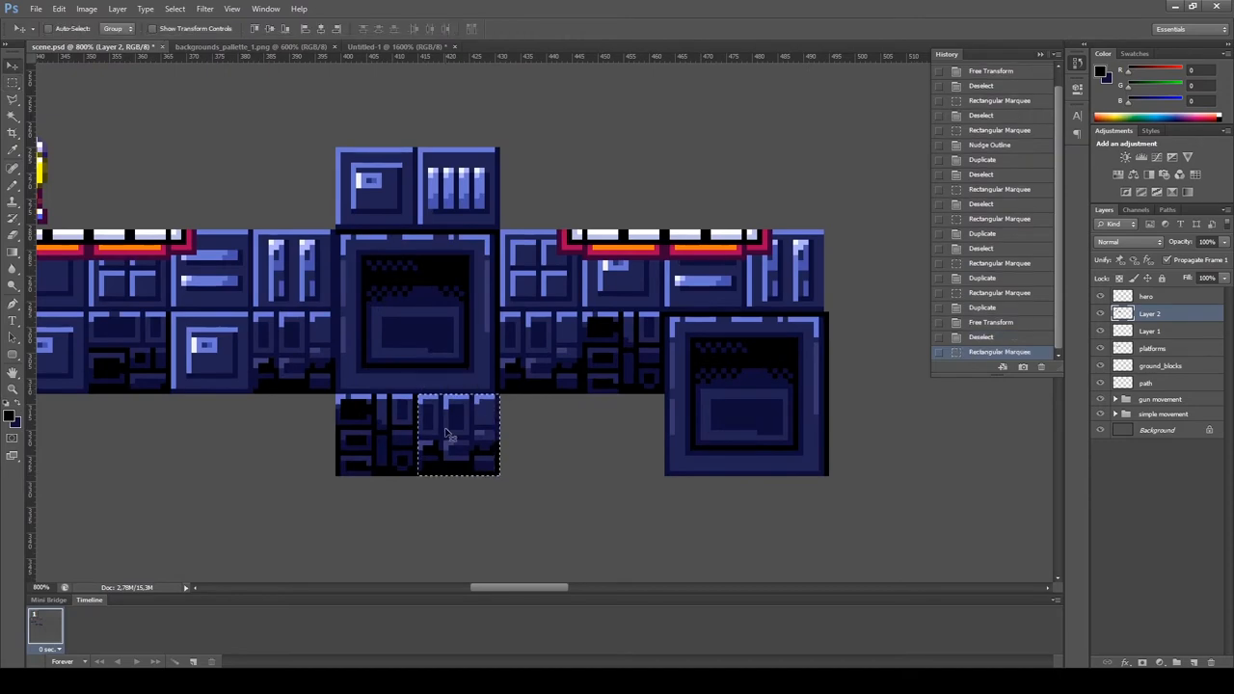
Select one of the lower filler blocks beneath the large window tile
drag(458, 434, 719, 520)
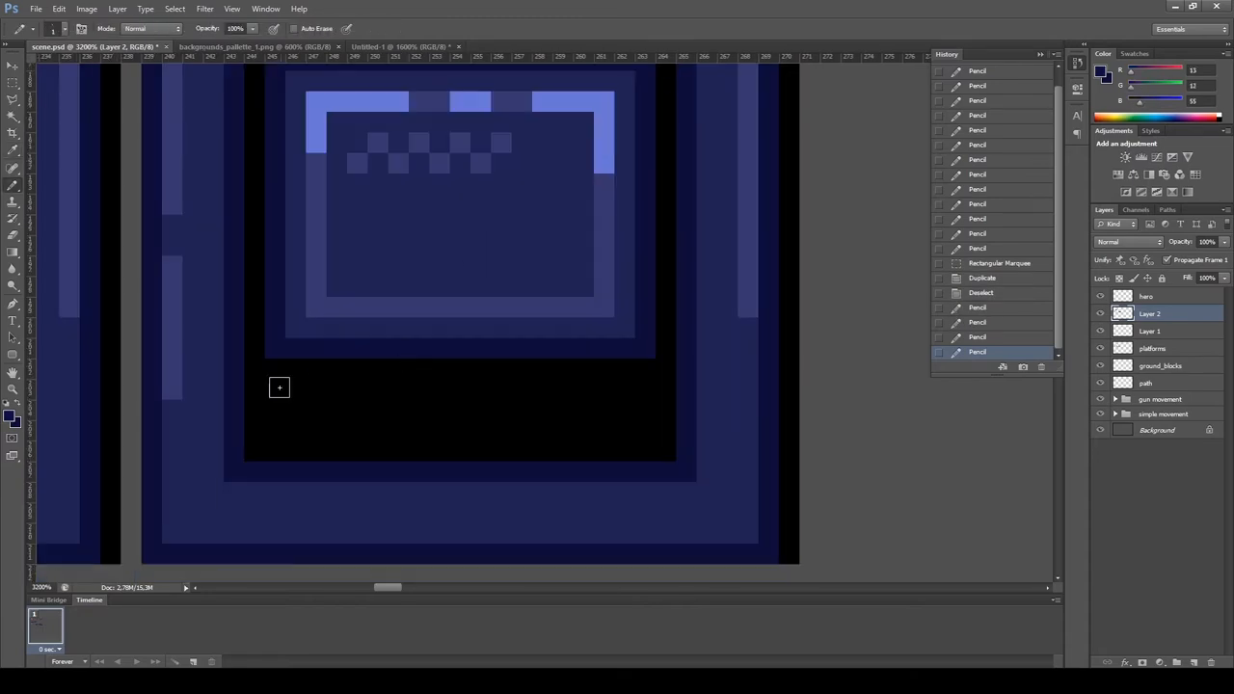
Place a pixel in the lower window area and confirm #6670b4 as foreground colour
click(12, 416)
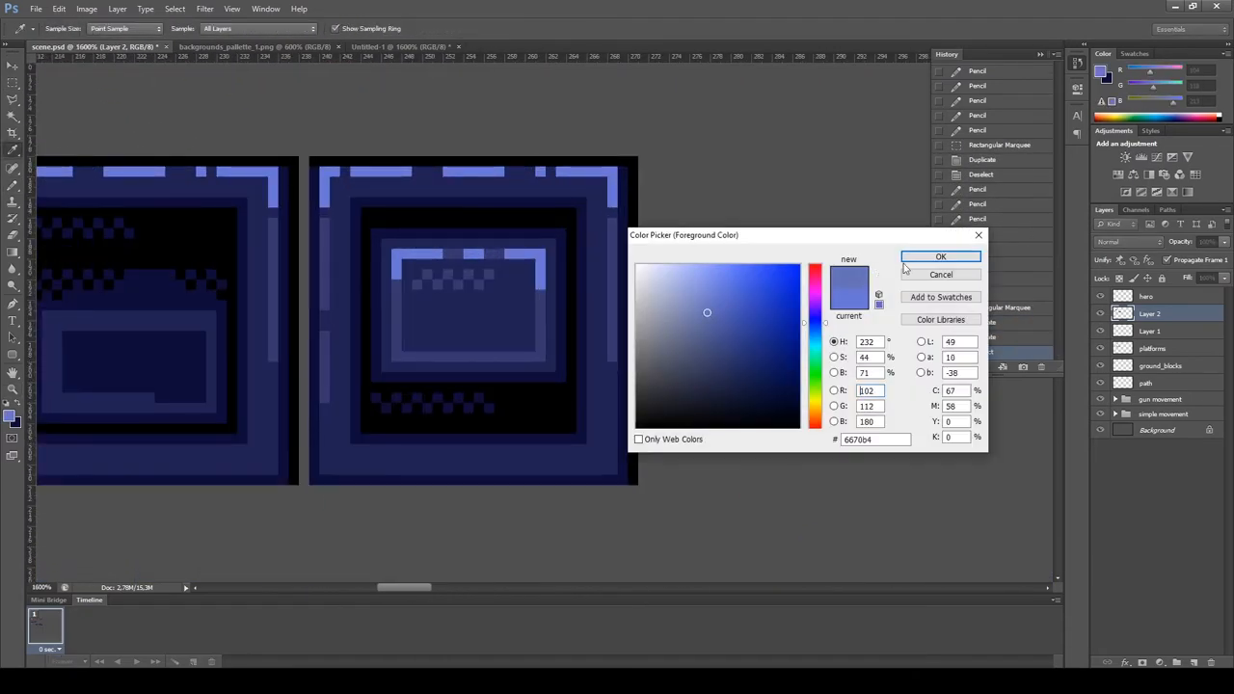
click(941, 256)
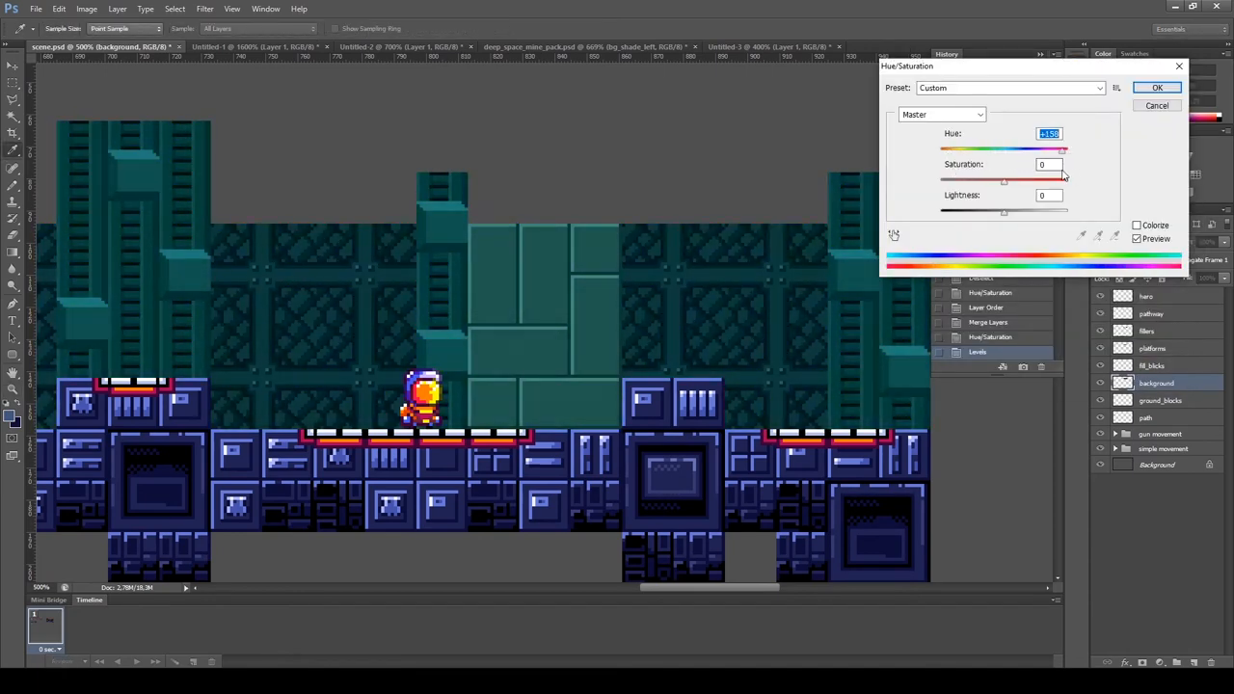
Adjust the Hue/Saturation saturation amount to turn the background purple
click(1157, 88)
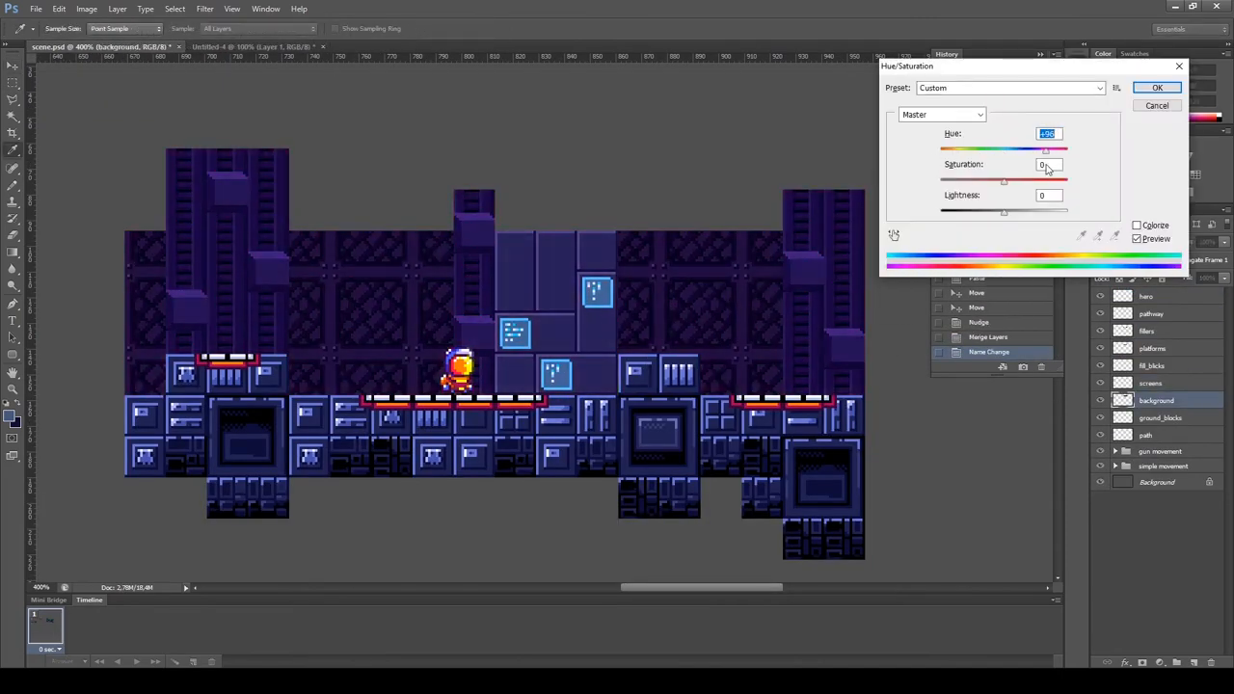
click(1157, 88)
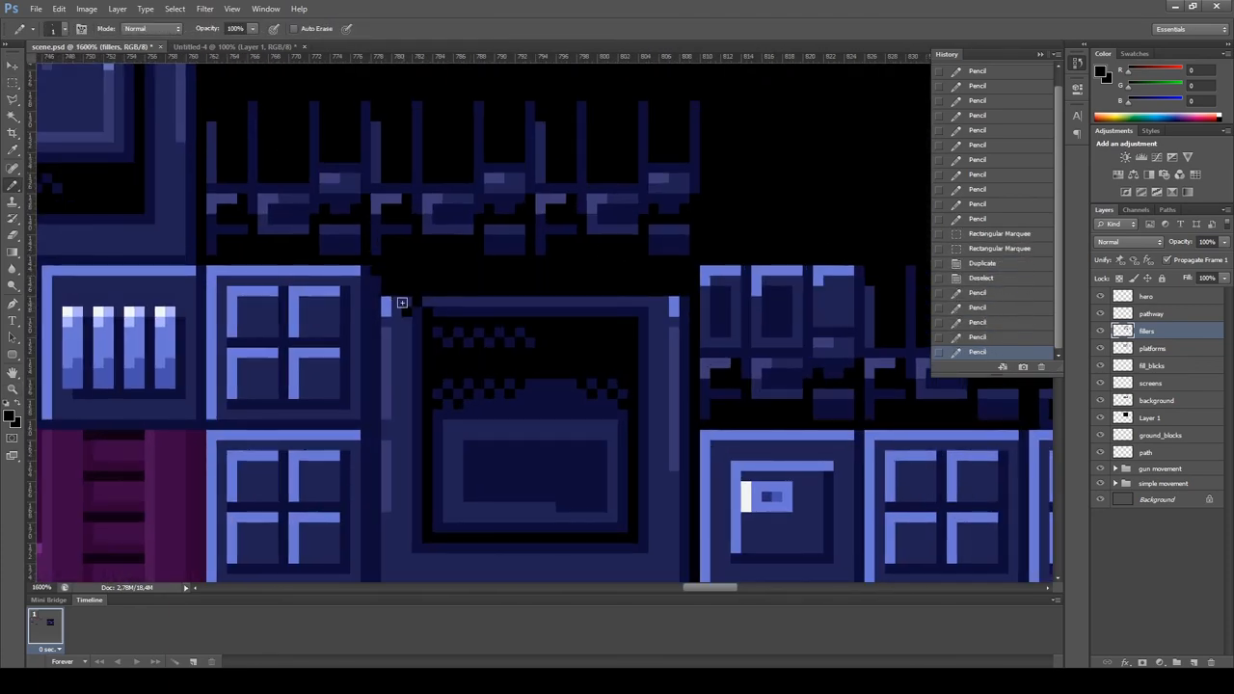
Pencil black checkered shading across the window block's top corners on the fillers layer
drag(405, 308, 660, 309)
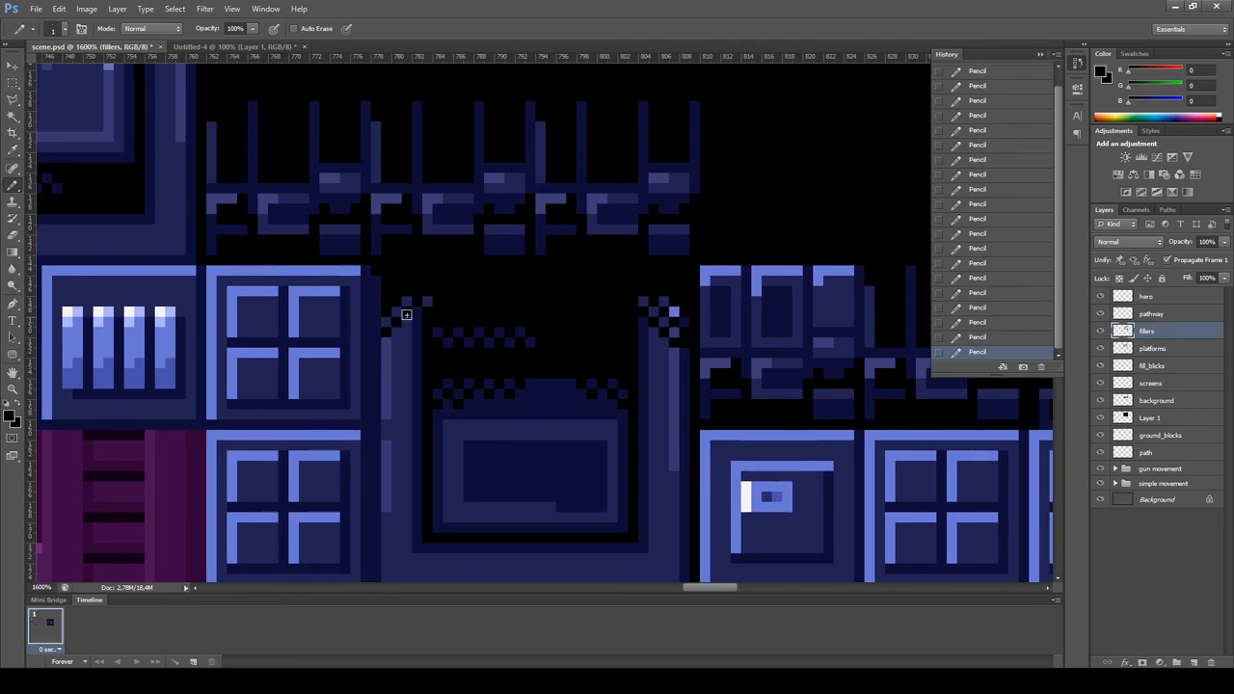